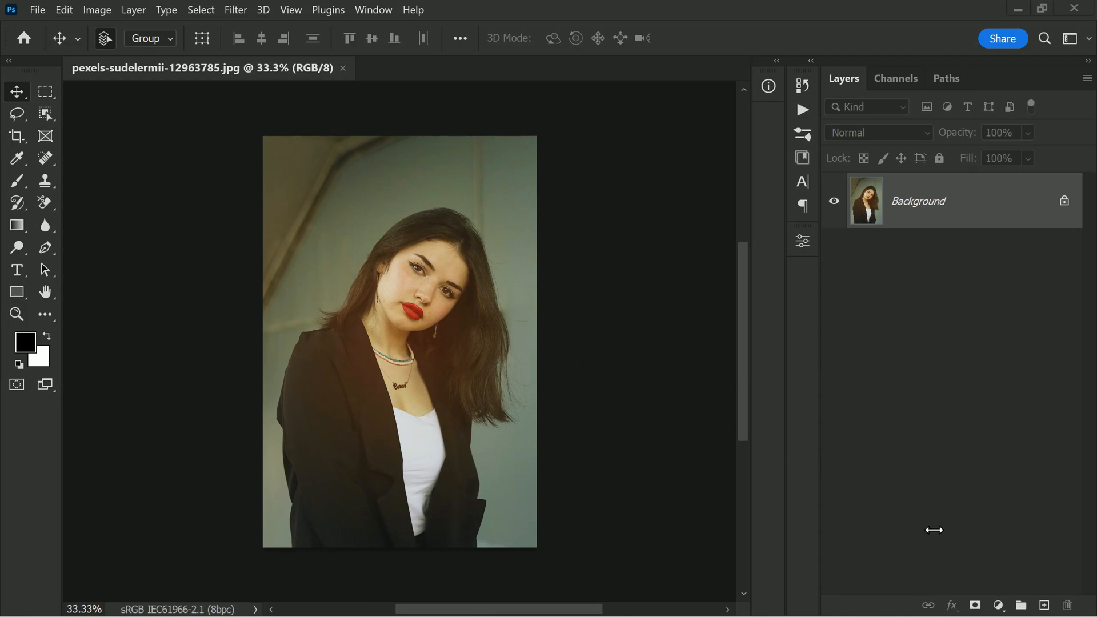
Create a Curves adjustment layer over the background photo and hide its Properties panel.
{"action": "left_click", "coordinate": [999, 604]}
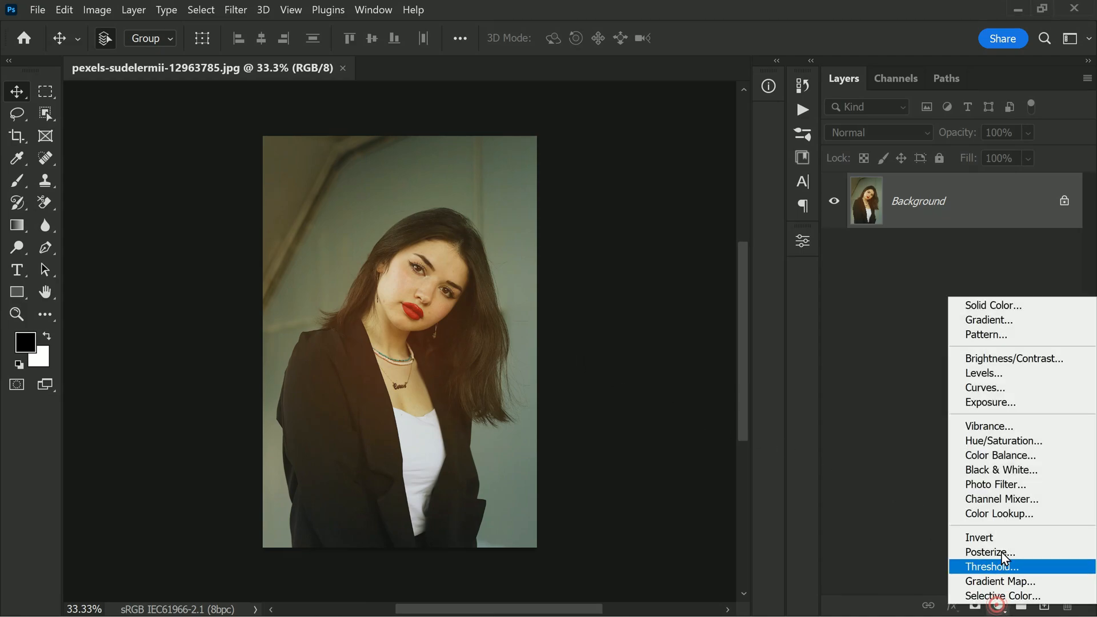
{"action": "mouse_move", "coordinate": [1039, 387]}
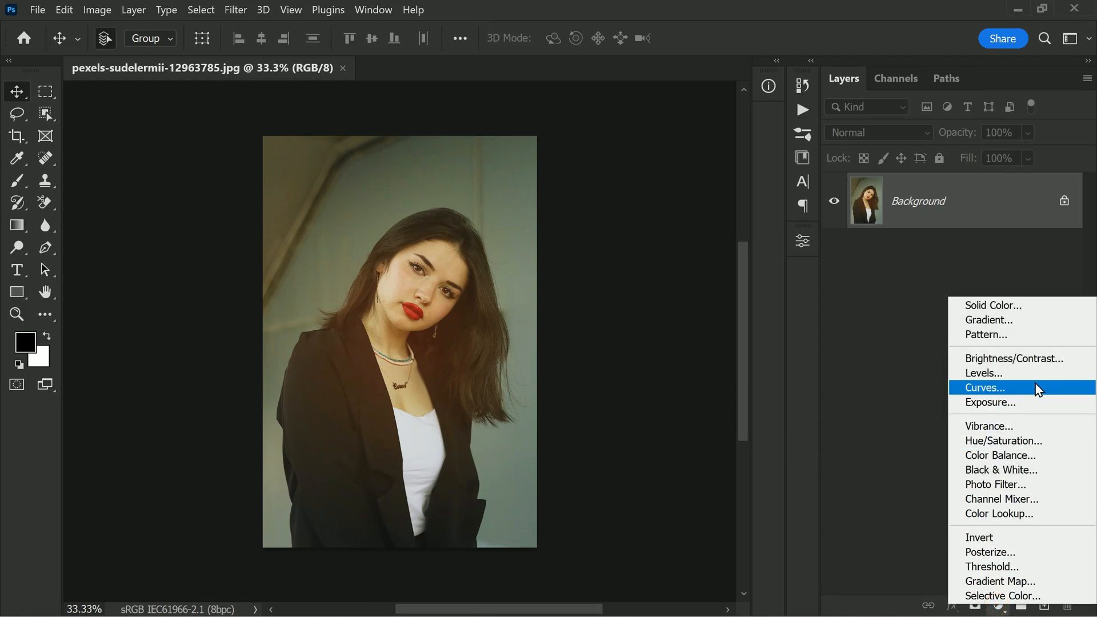
{"action": "left_click", "coordinate": [984, 387]}
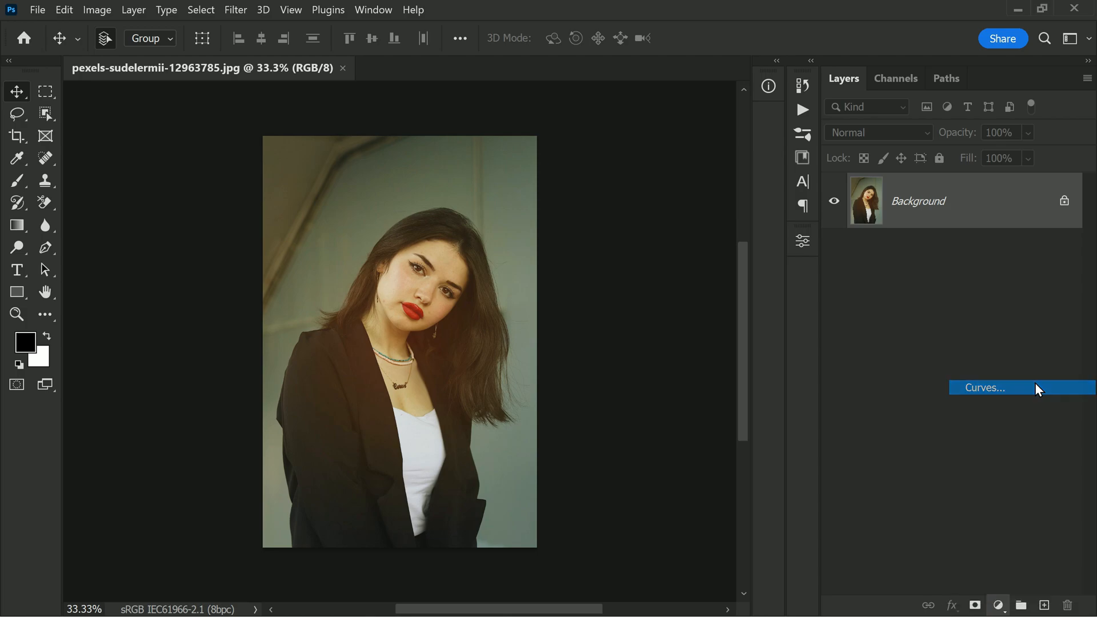
{"action": "left_click", "coordinate": [983, 388]}
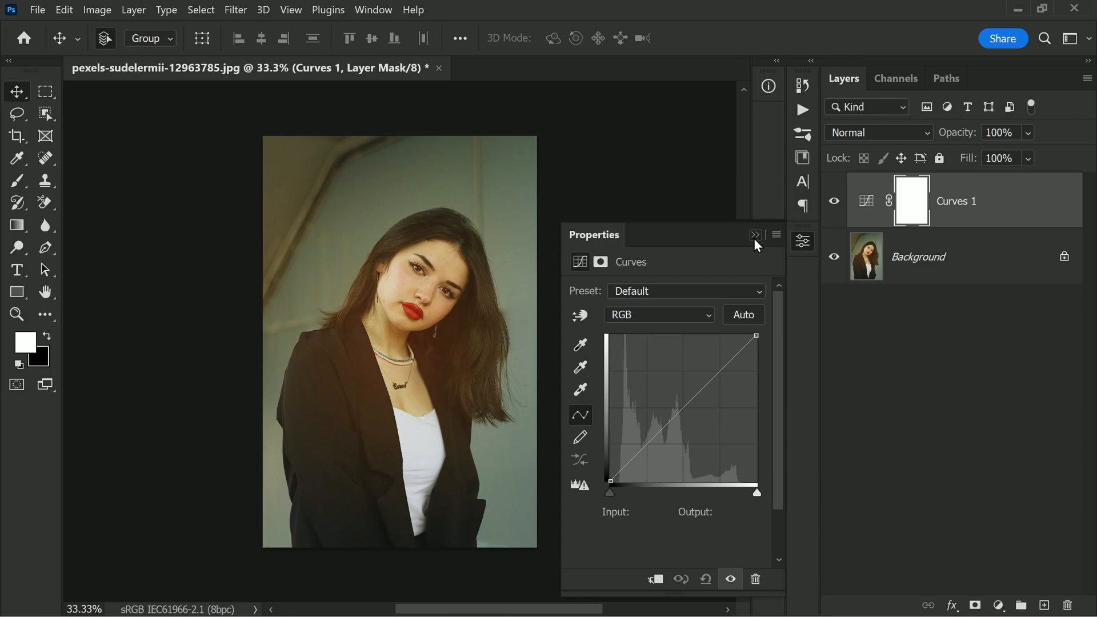
{"action": "left_click", "coordinate": [754, 234]}
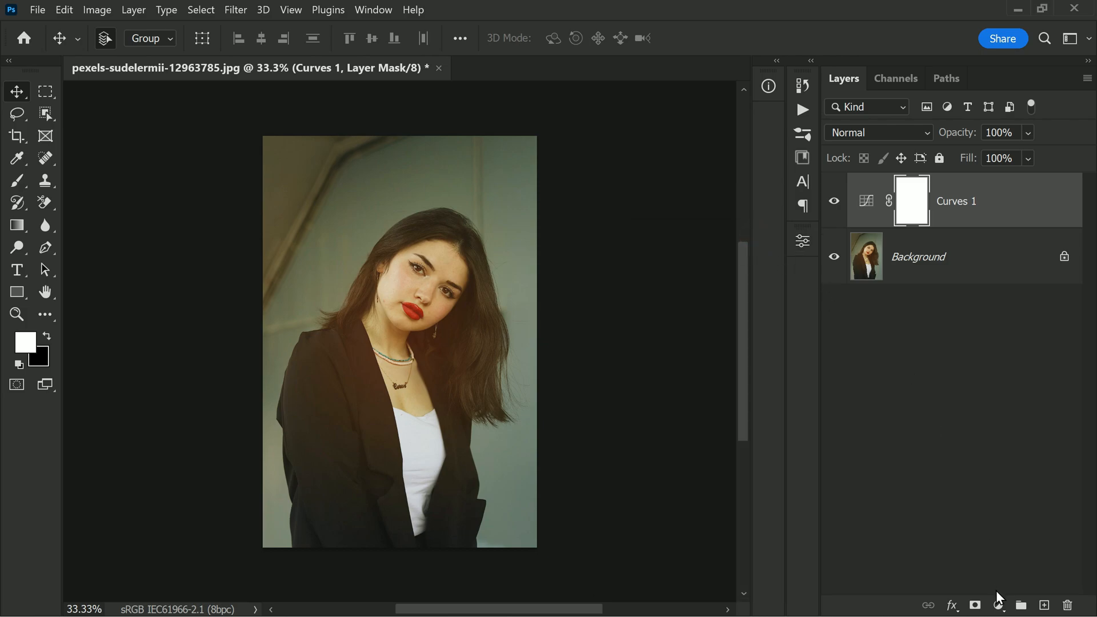
Create a Solid Color fill layer set to 50% brightness gray (128,128,128) in the Color Picker.
{"action": "left_click", "coordinate": [998, 606]}
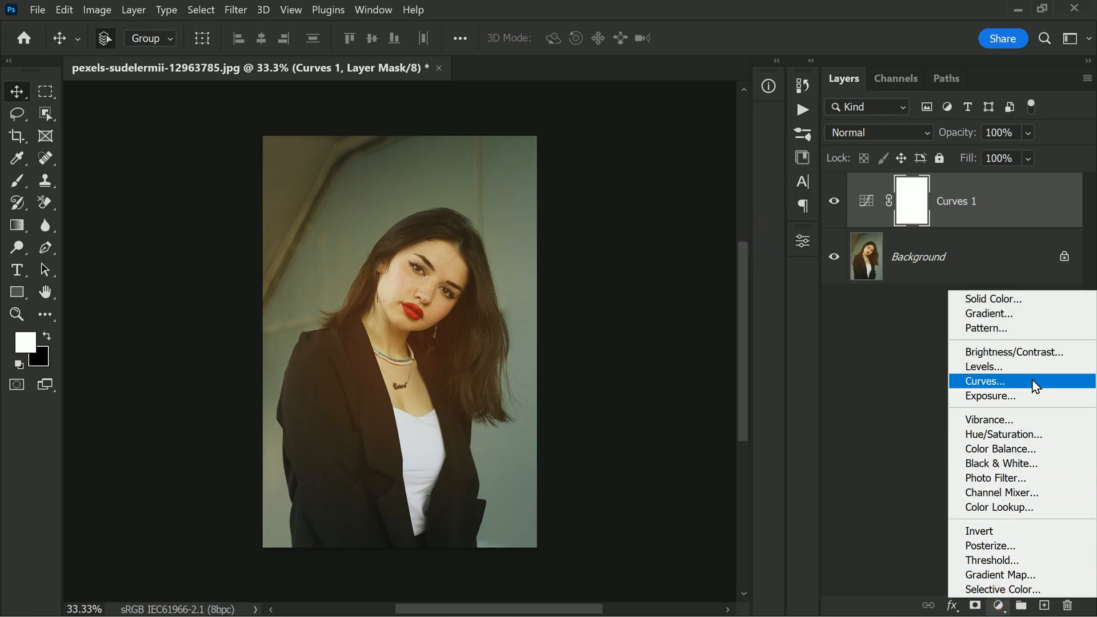
{"action": "mouse_move", "coordinate": [990, 298]}
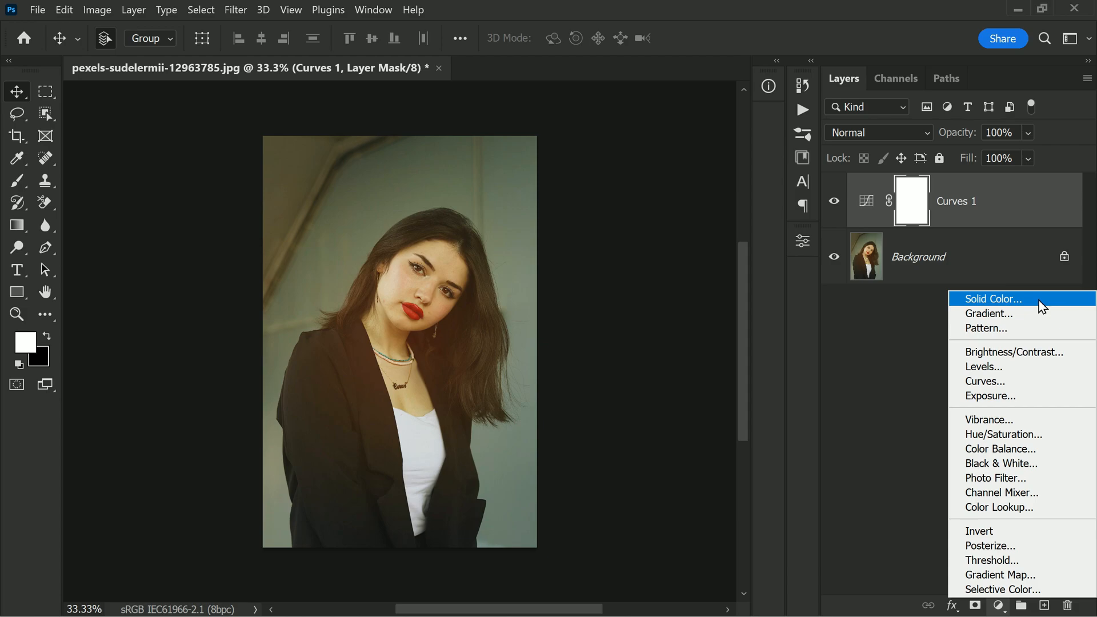
{"action": "left_click", "coordinate": [990, 298]}
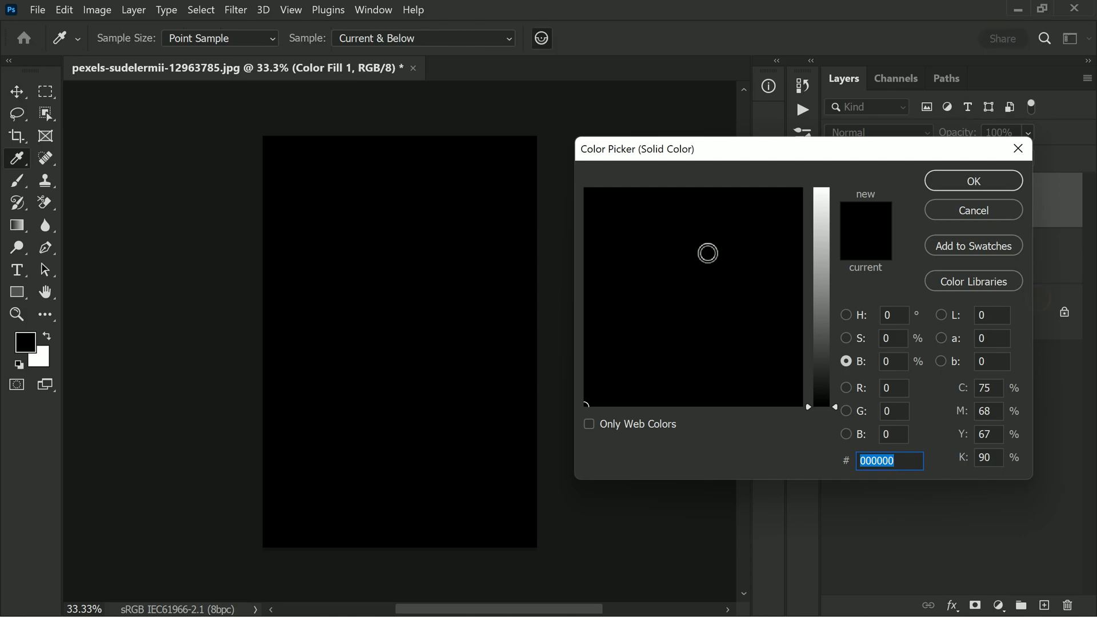
{"action": "left_click", "coordinate": [893, 338]}
{"action": "type", "text": "50"}
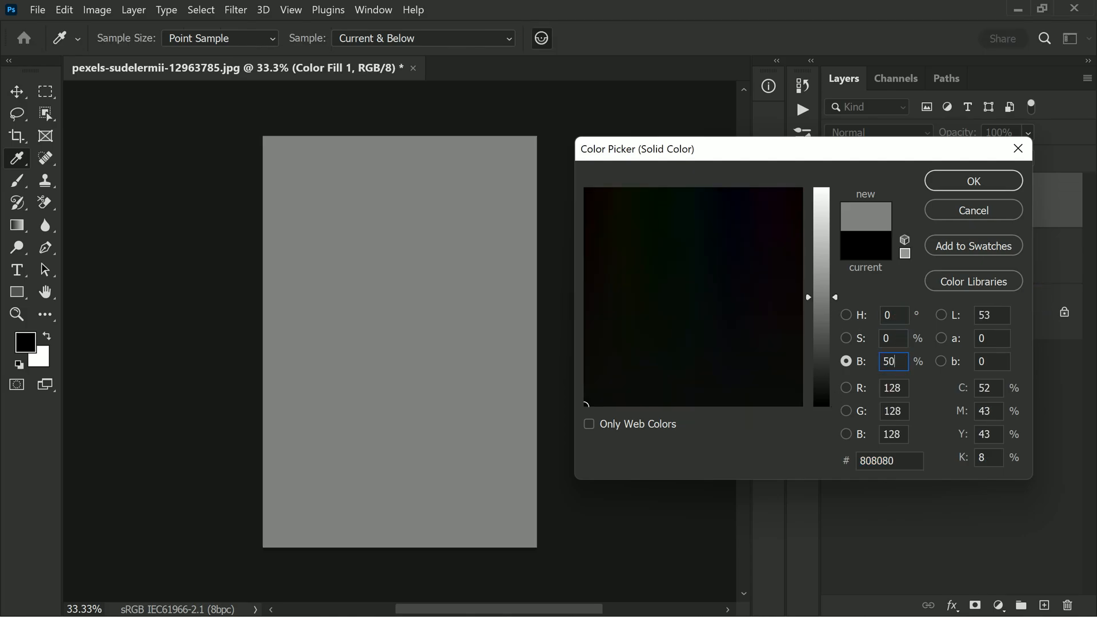
{"action": "left_click", "coordinate": [845, 315]}
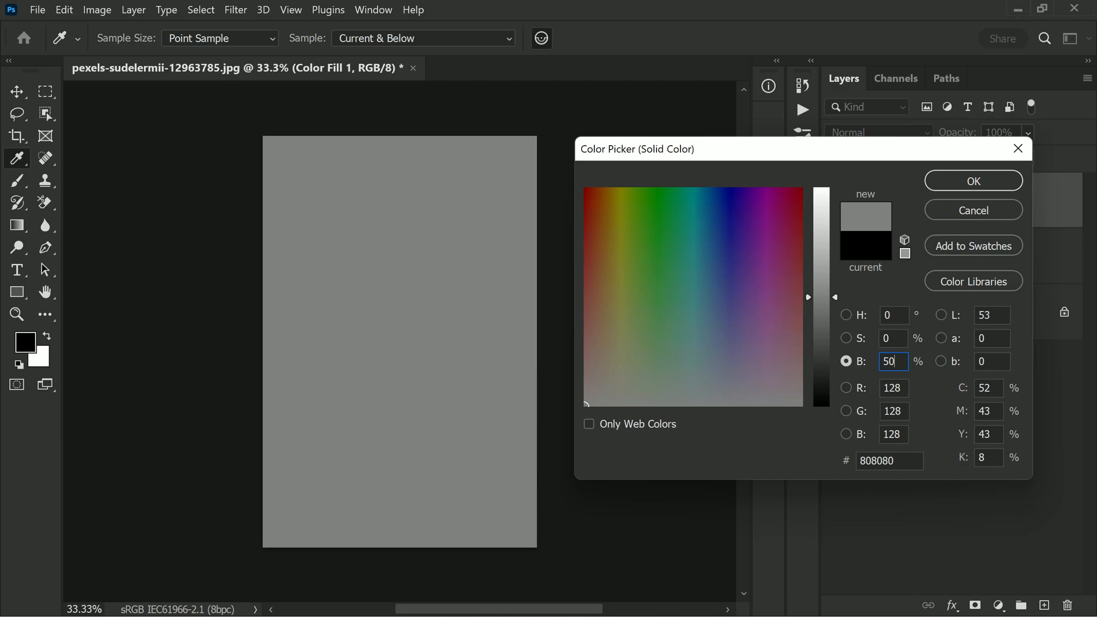
{"action": "mouse_move", "coordinate": [946, 183]}
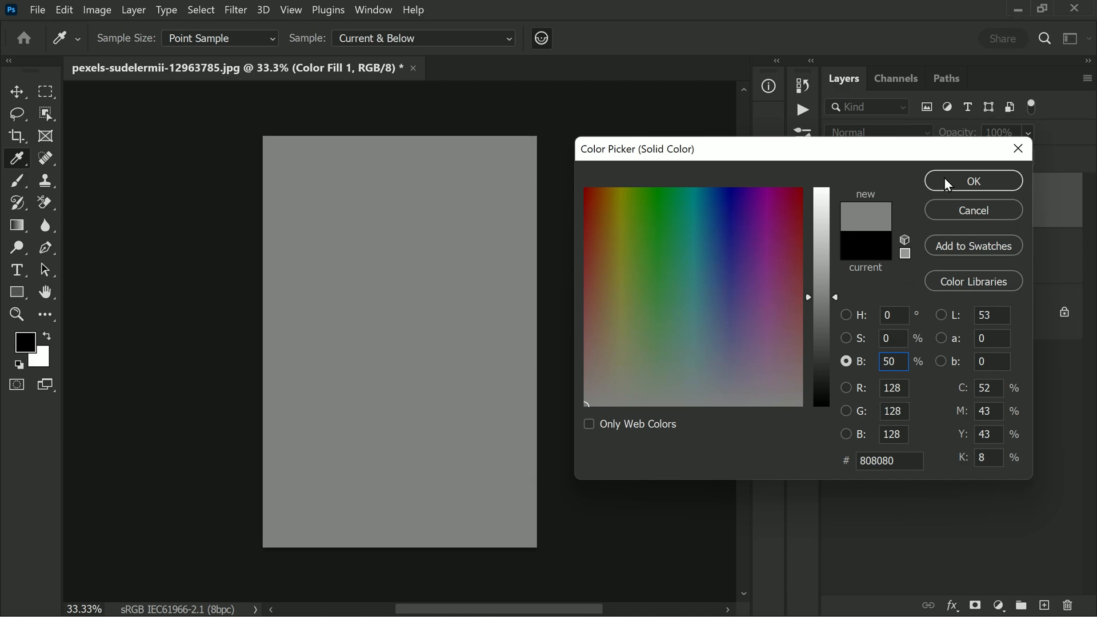
{"action": "left_click", "coordinate": [971, 181]}
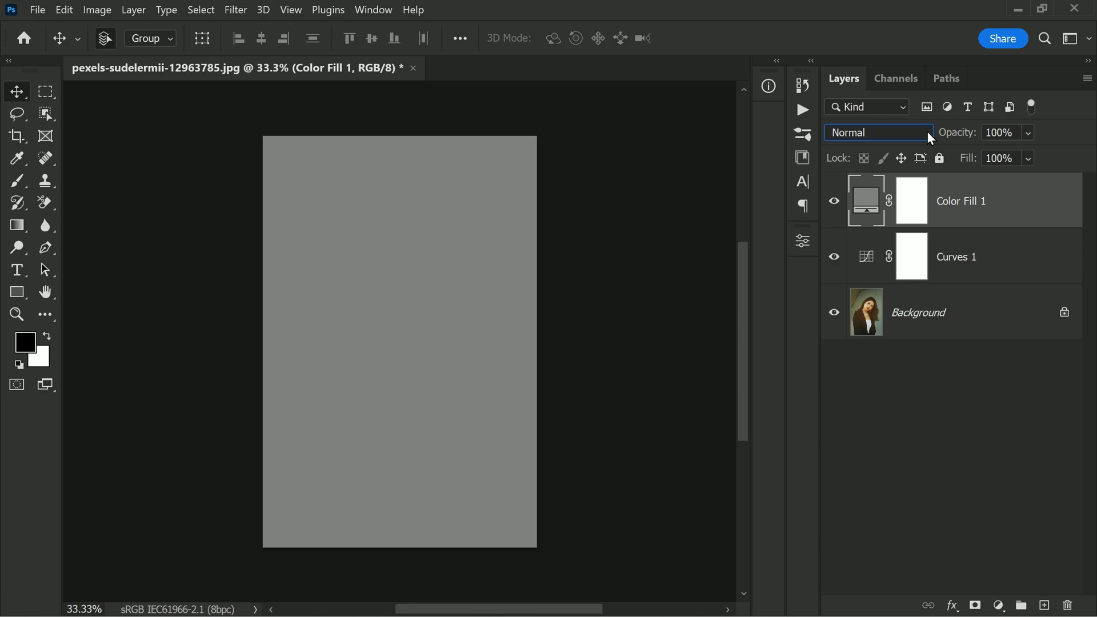
Change Color Fill 1's blend mode from Normal to Difference and inspect the result.
{"action": "left_click", "coordinate": [876, 132]}
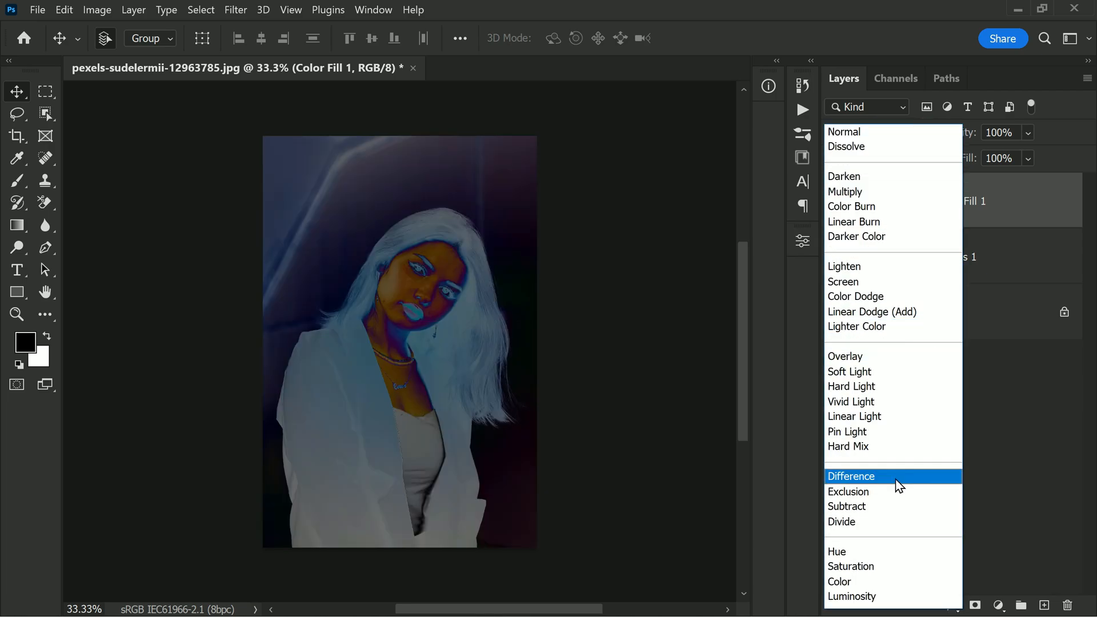
{"action": "left_click", "coordinate": [846, 132]}
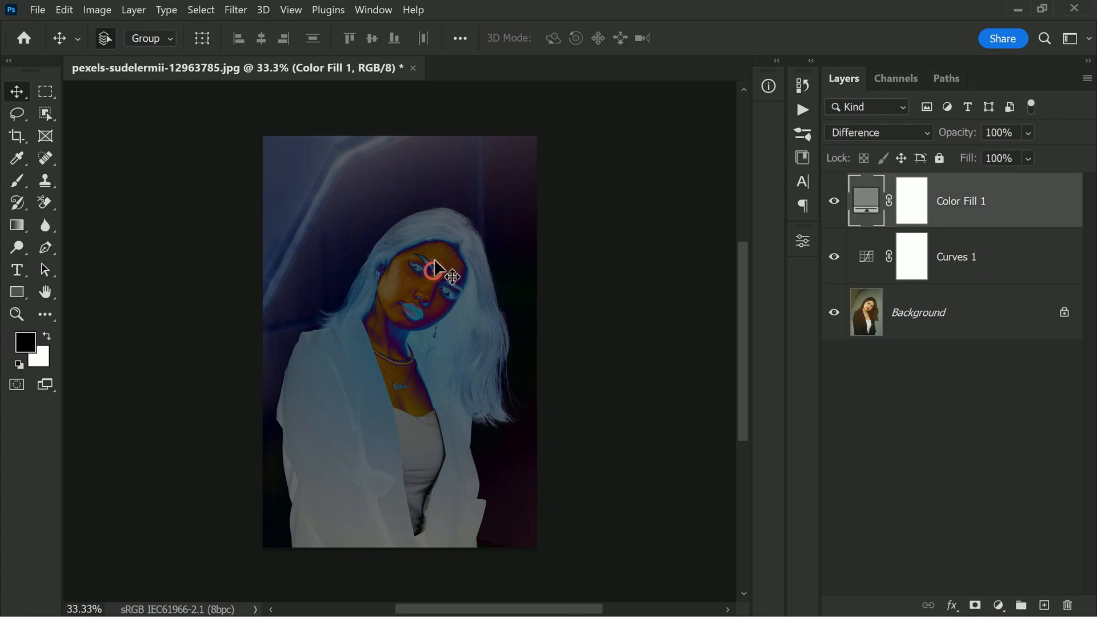
{"action": "scroll", "scroll_direction": "up", "scroll_amount": 3}
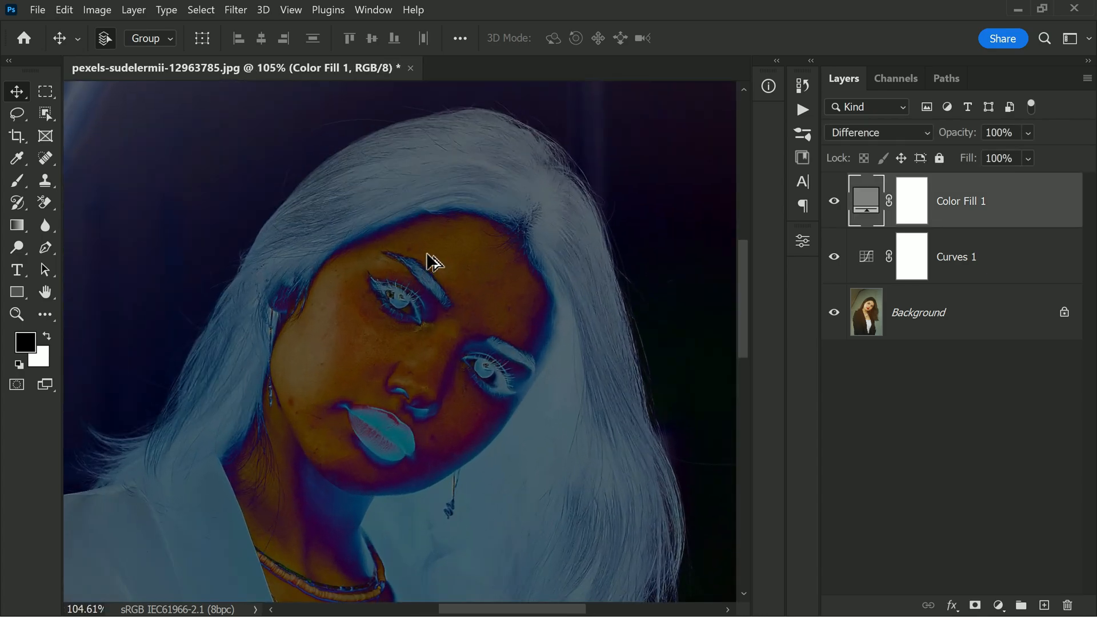
{"action": "mouse_move", "coordinate": [507, 315]}
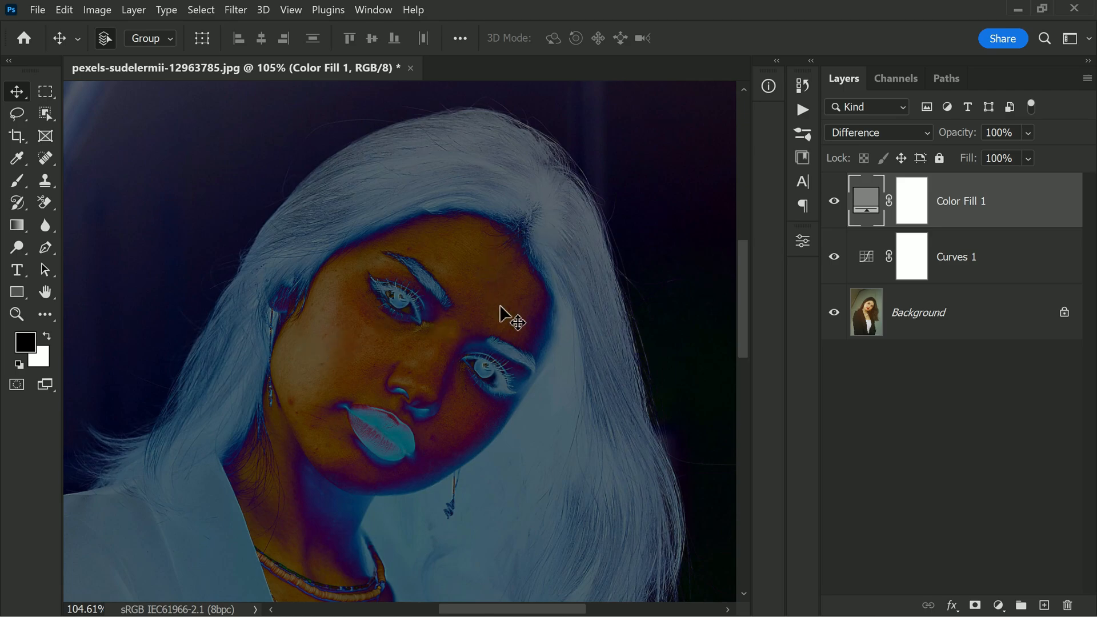
{"action": "mouse_move", "coordinate": [307, 335]}
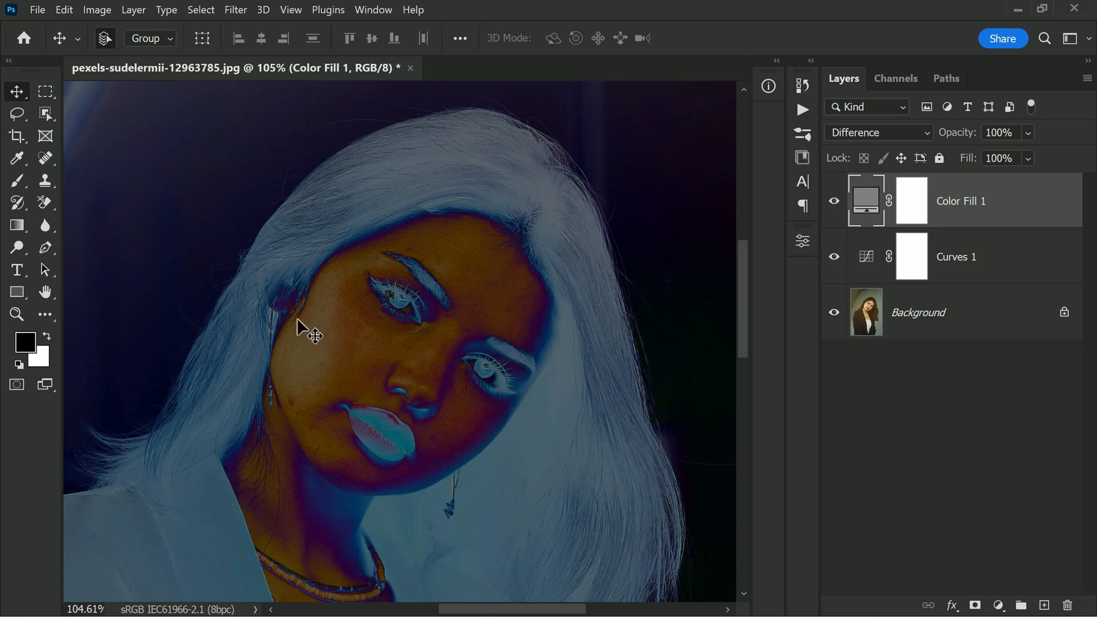
{"action": "mouse_move", "coordinate": [566, 412]}
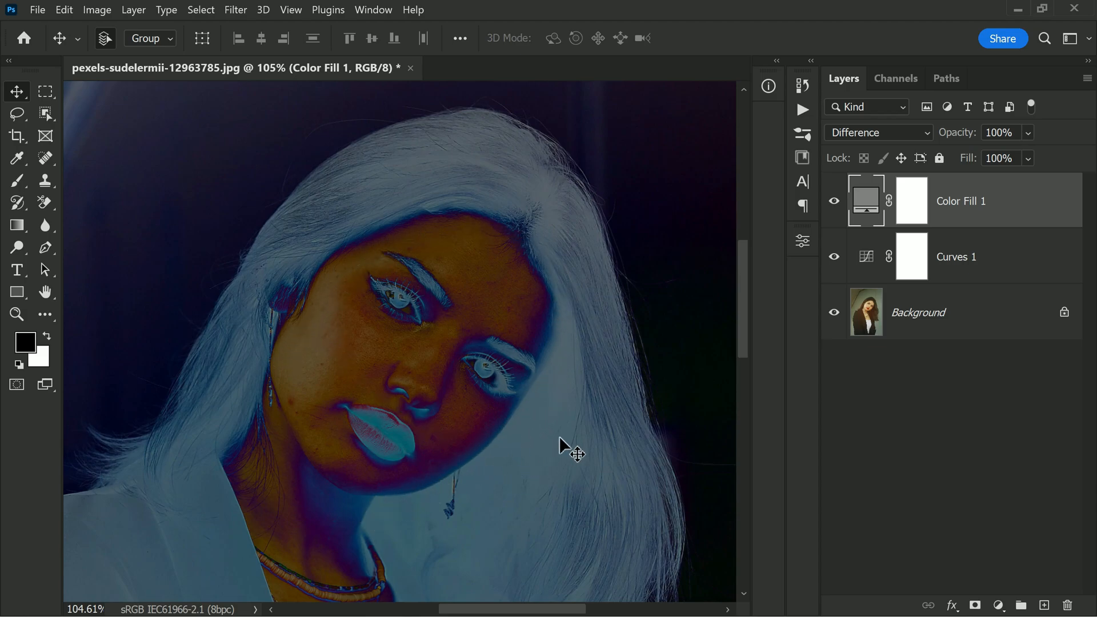
{"action": "mouse_move", "coordinate": [728, 365]}
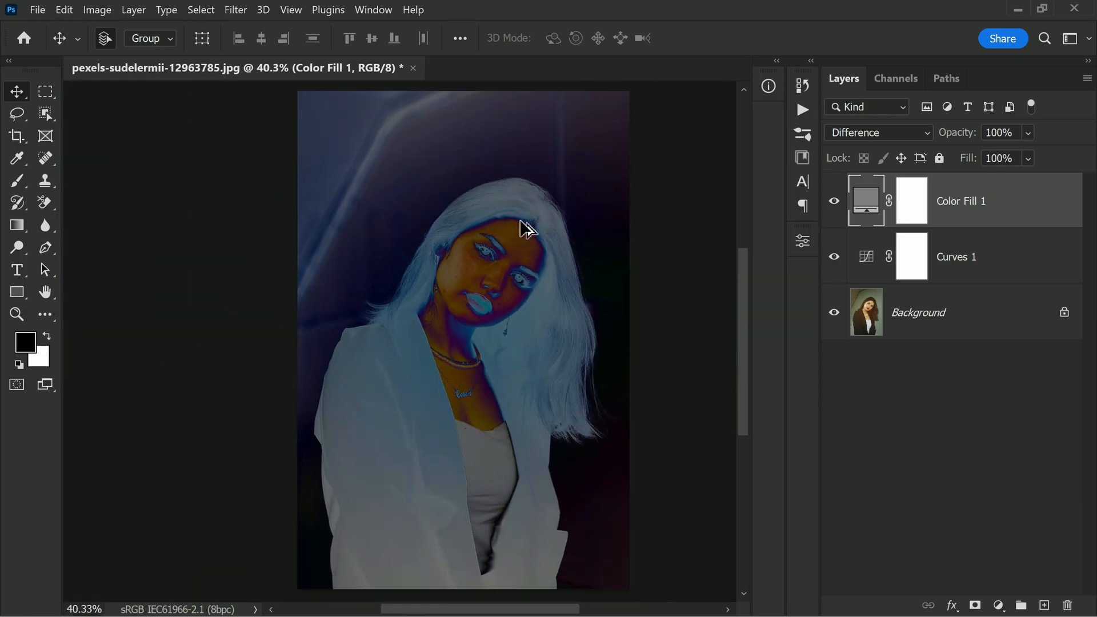
{"action": "mouse_move", "coordinate": [1017, 561]}
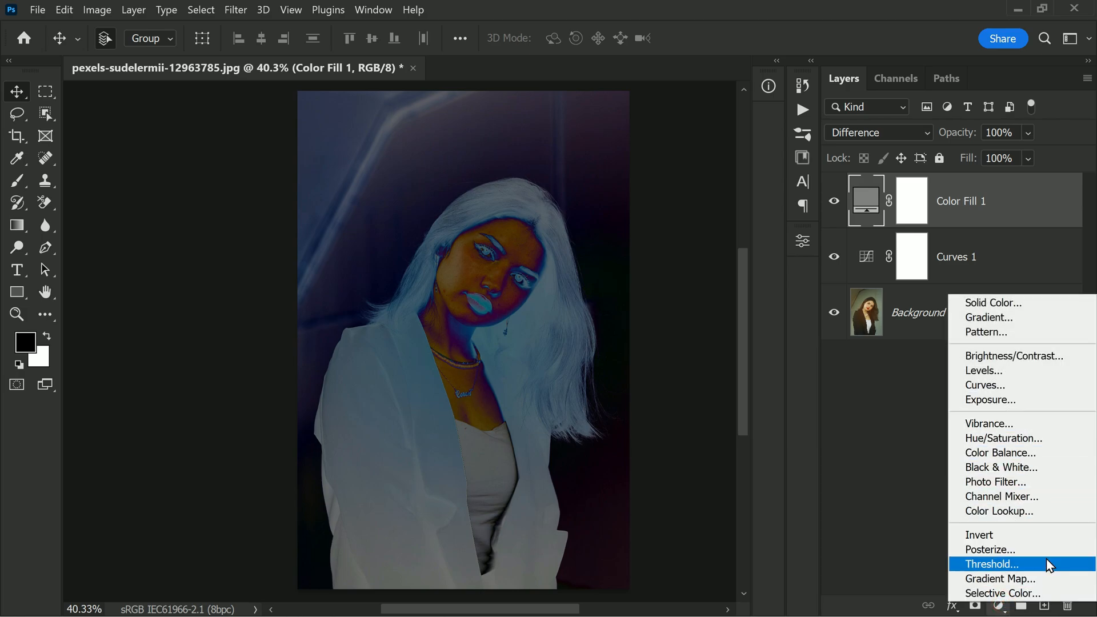
Create a Threshold adjustment layer at level 27 and hide its Properties panel.
{"action": "left_click", "coordinate": [990, 564]}
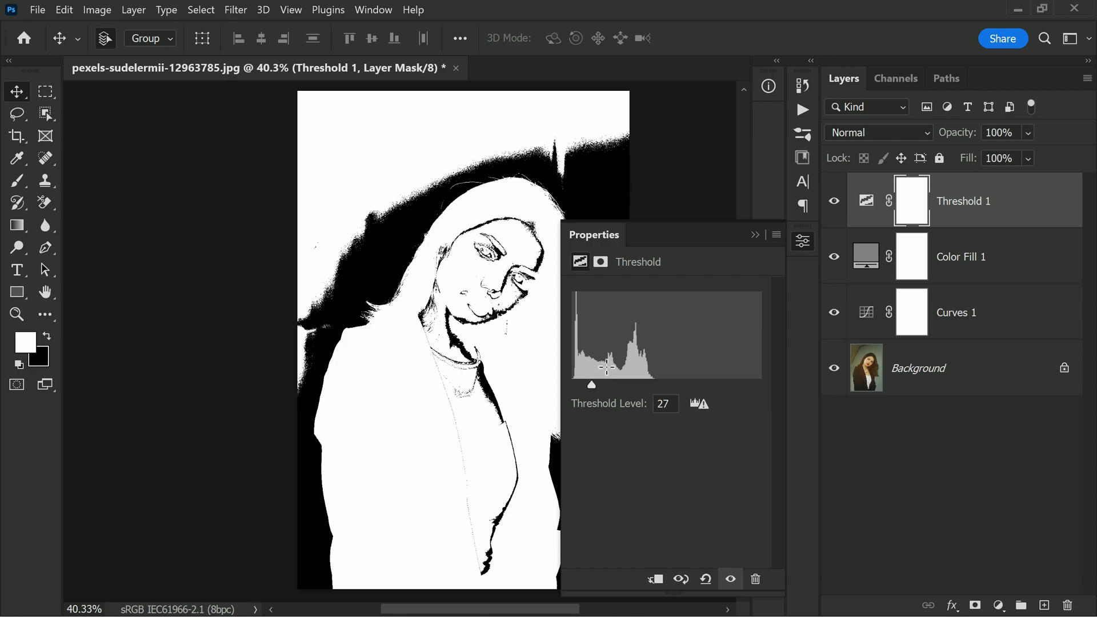
{"action": "left_click", "coordinate": [755, 234]}
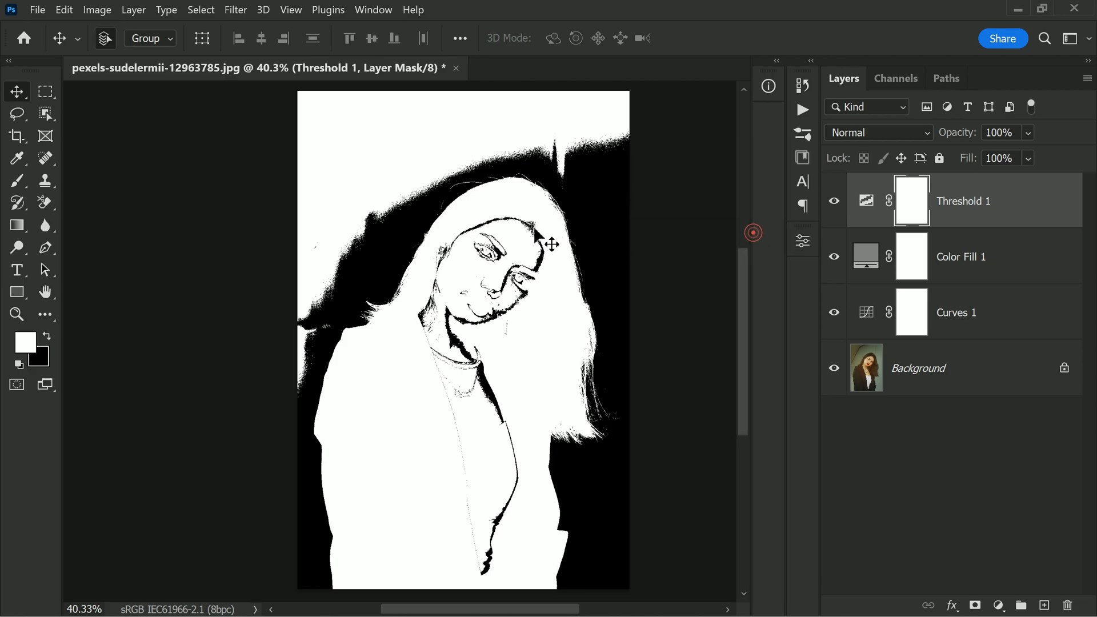
{"action": "mouse_move", "coordinate": [497, 240]}
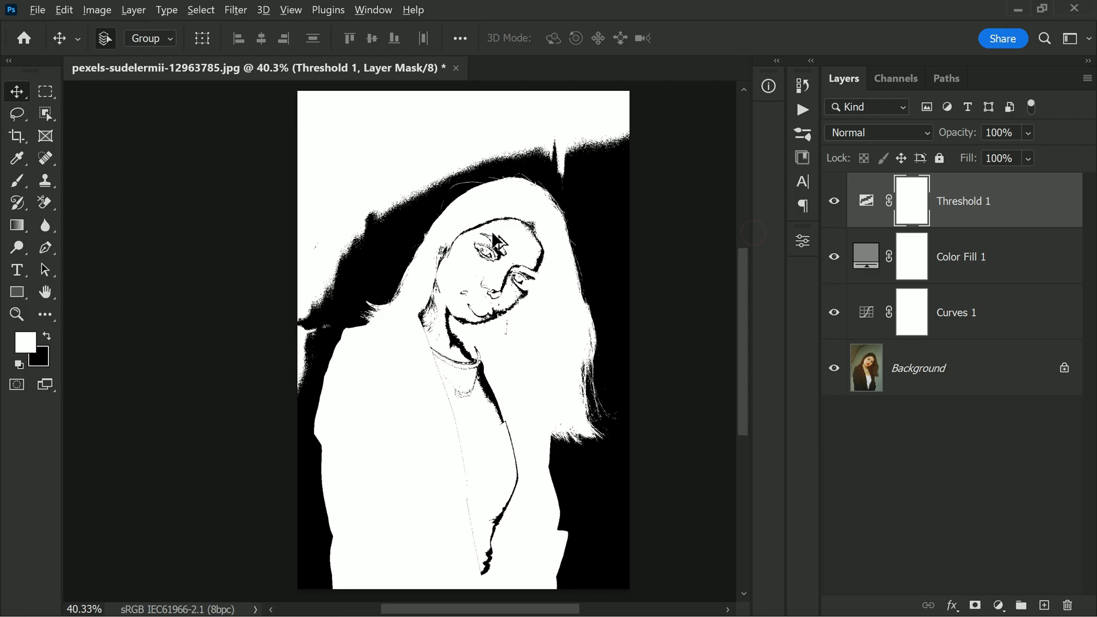
{"action": "scroll", "scroll_direction": "up", "scroll_amount": 3}
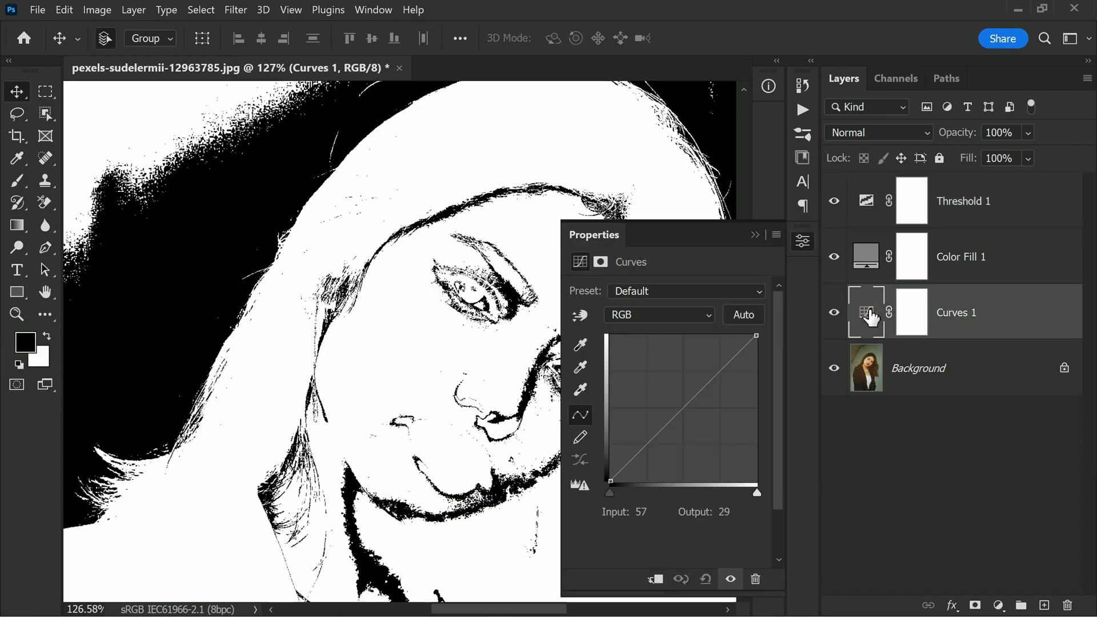
Sample a neutral midtone area of the photo with the Curves gray-point eyedropper.
{"action": "left_click", "coordinate": [580, 366]}
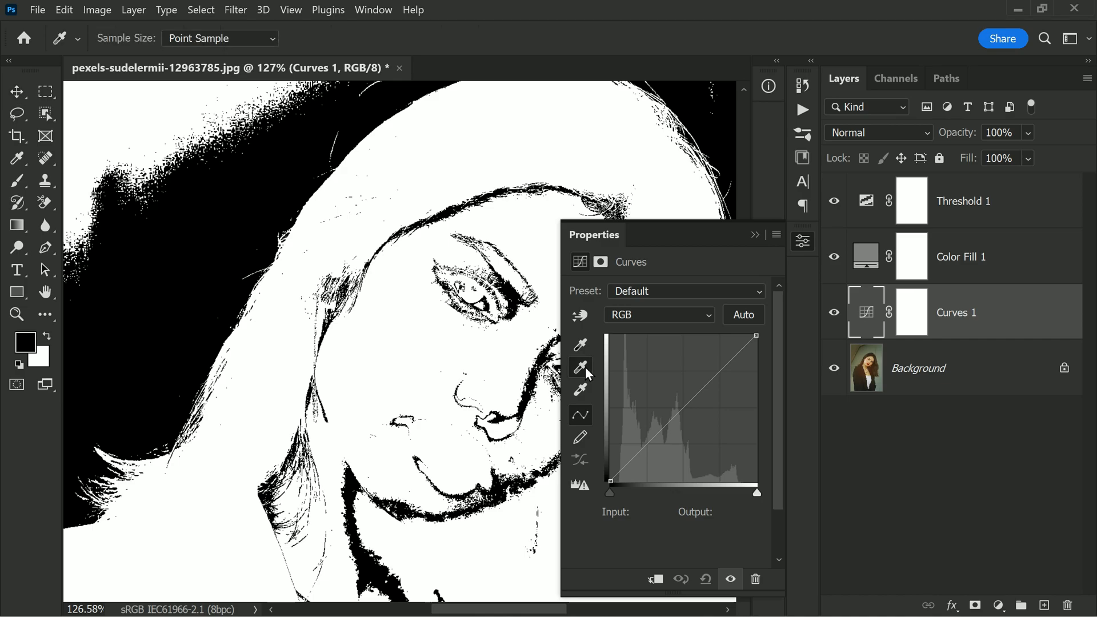
{"action": "mouse_move", "coordinate": [586, 375]}
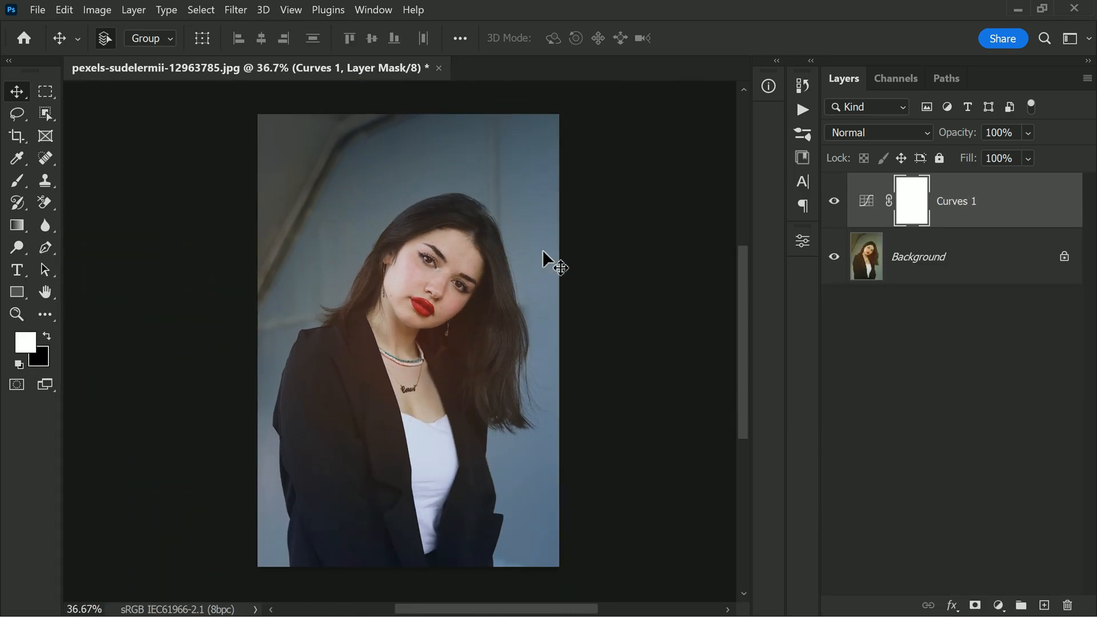
{"action": "left_click", "coordinate": [834, 201]}
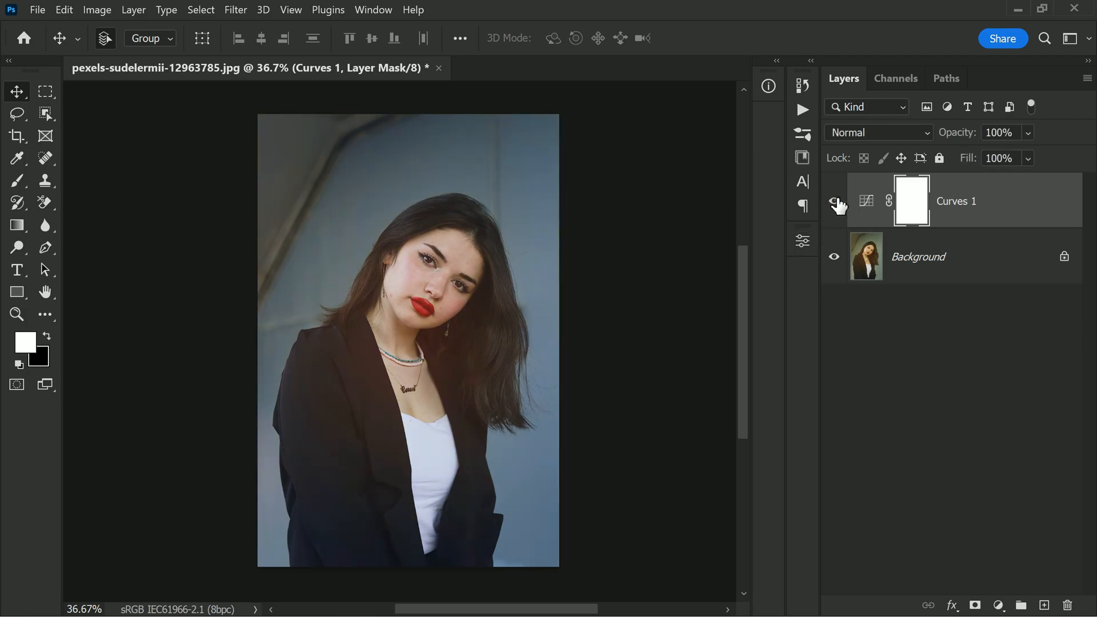
{"action": "left_click", "coordinate": [833, 201]}
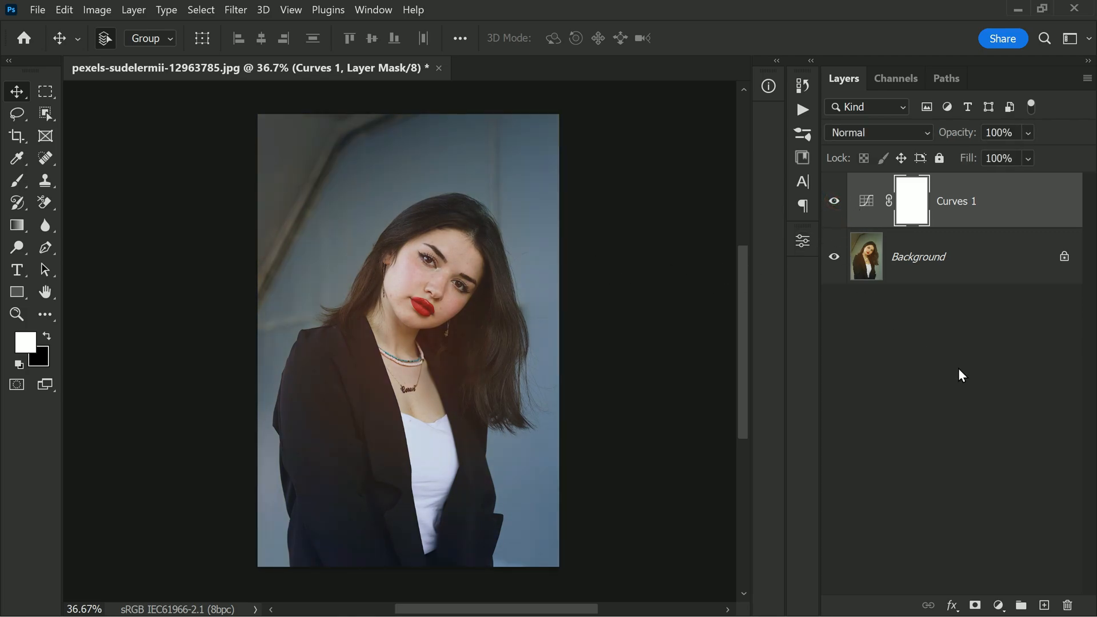